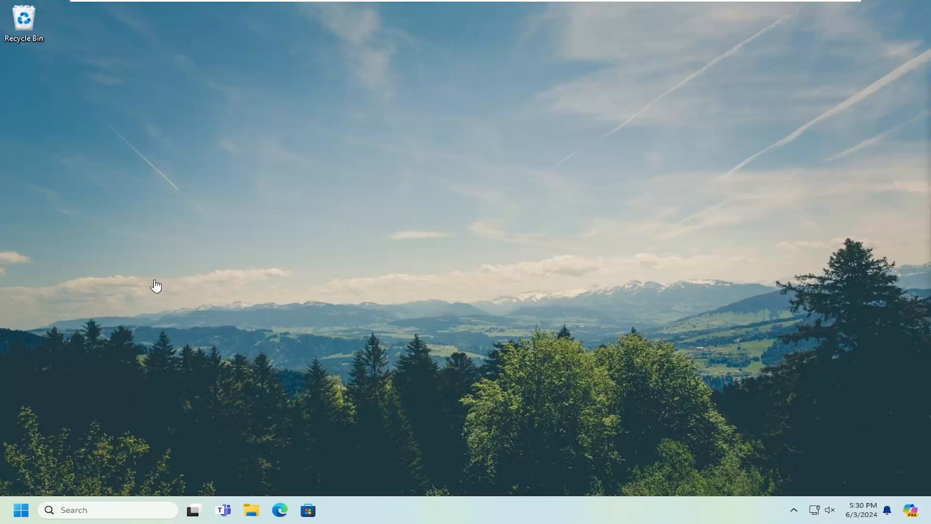
mouse_move(693, 351)
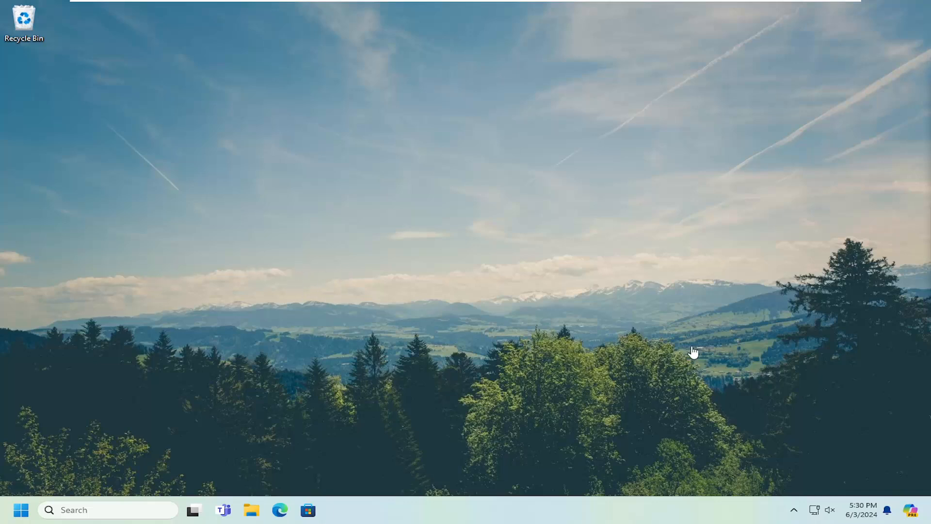
mouse_move(702, 292)
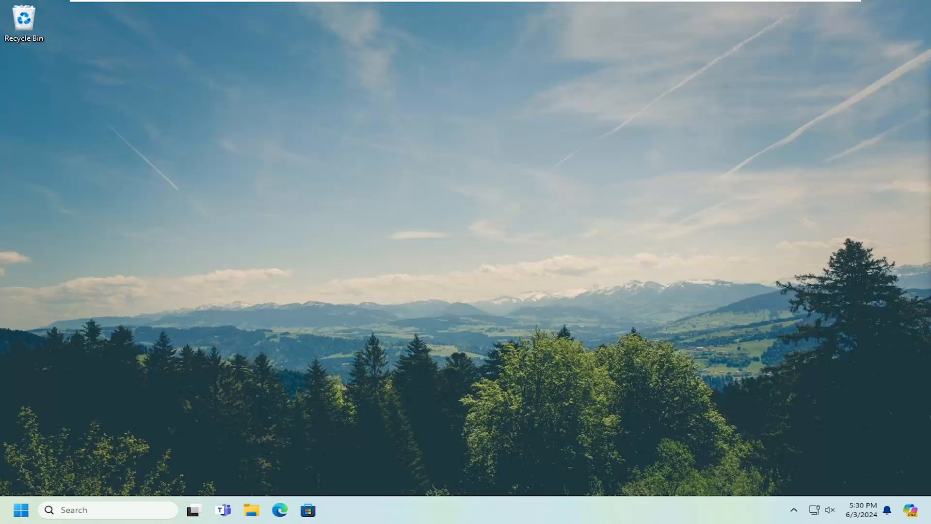
mouse_move(605, 285)
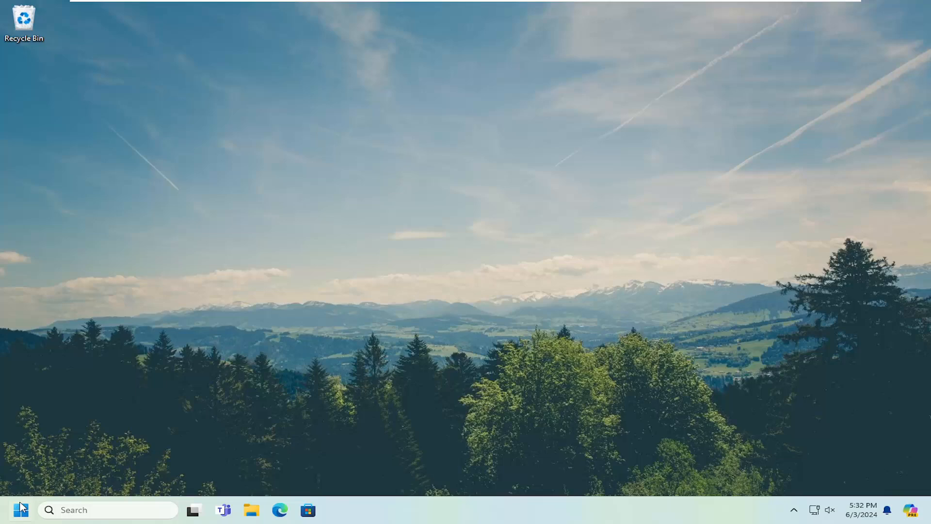
Search 'cmd' and run Command Prompt as administrator
type("cmd")
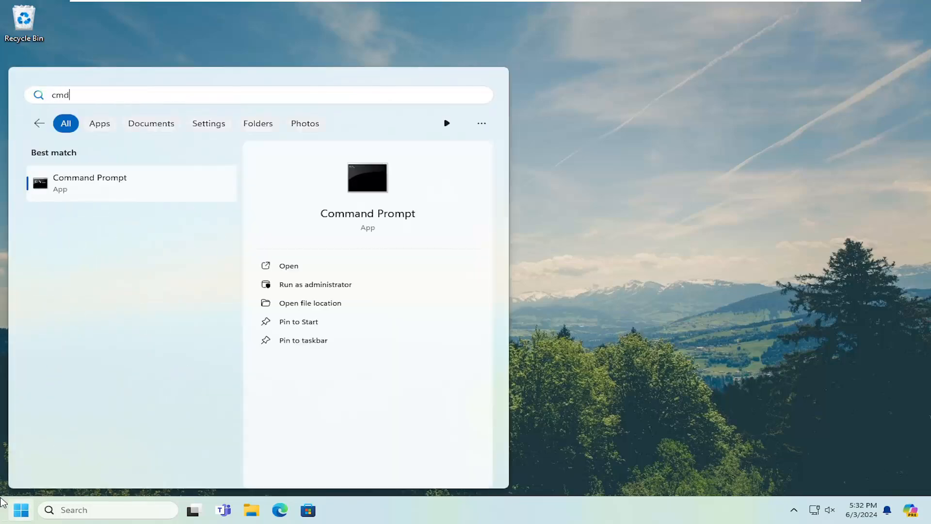
mouse_move(66, 195)
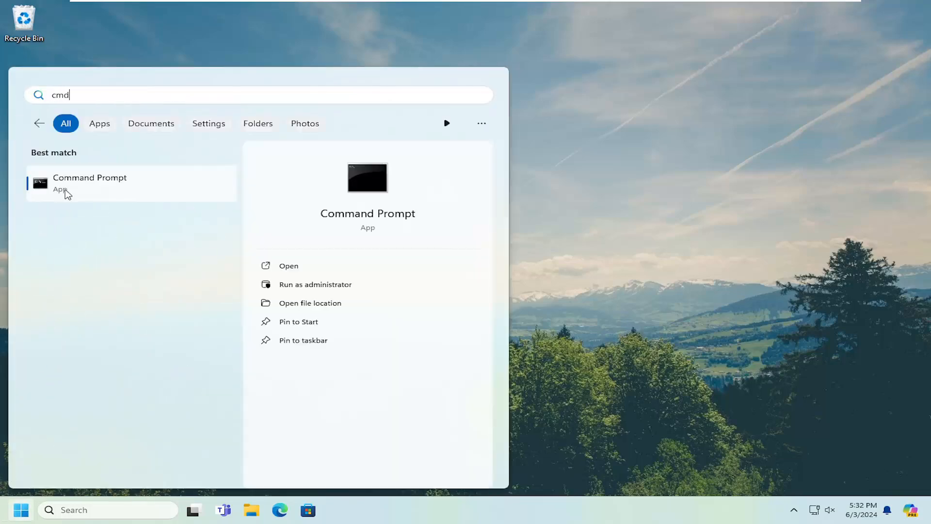
right_click(89, 182)
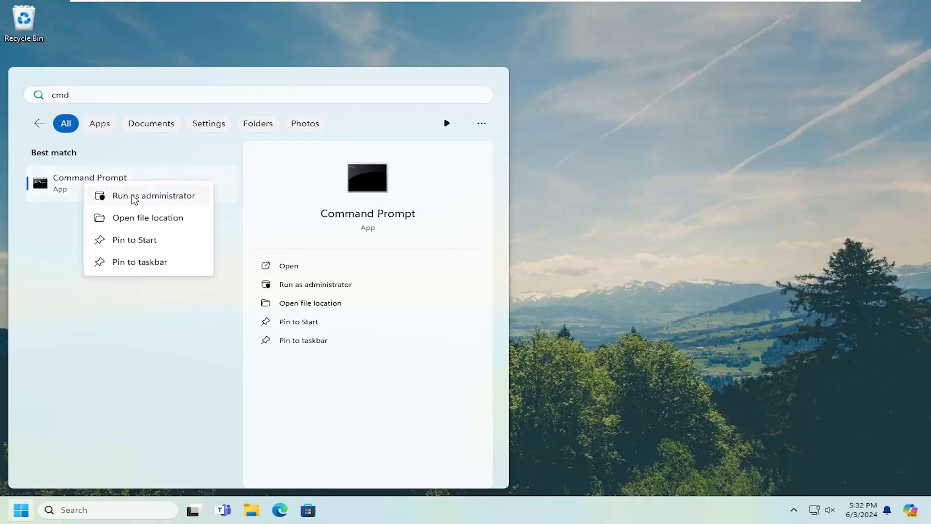
left_click(153, 196)
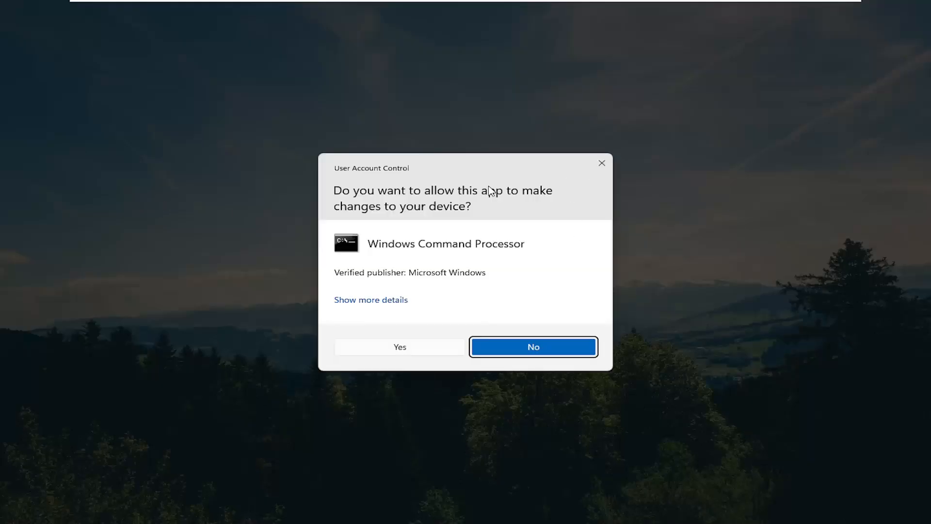
Approve UAC, set hypervisorlaunchtype to auto with bcdedit, and close Command Prompt
left_click(399, 347)
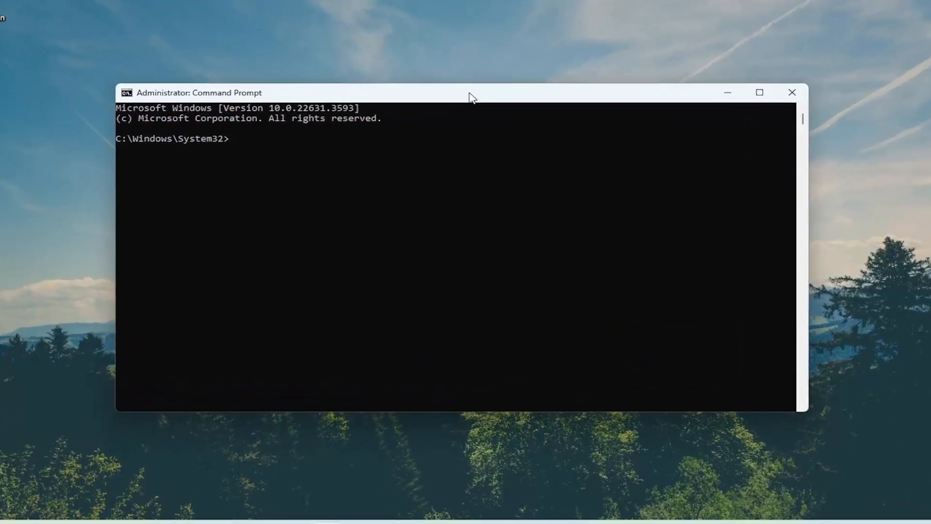
left_click_drag(469, 93, 454, 76)
type("bcdedit /set hypervisorlaunchtype auto")
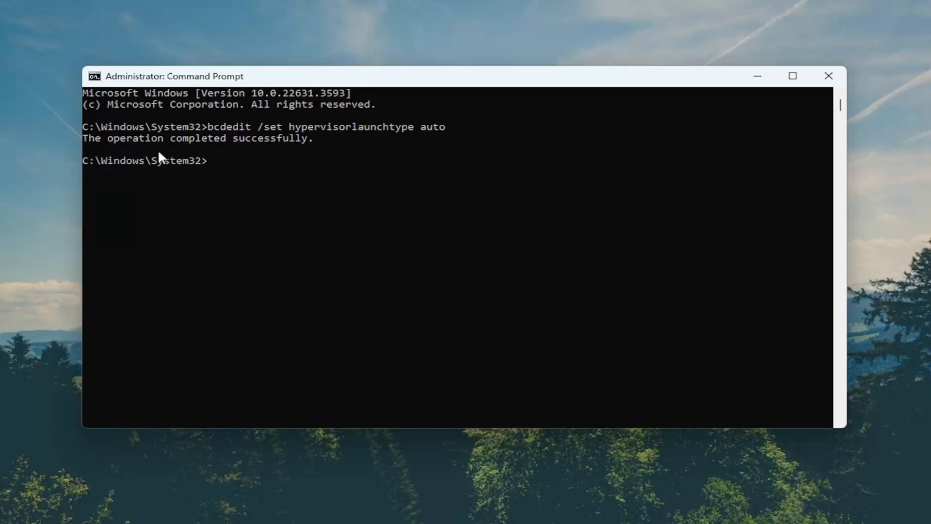
left_click(828, 76)
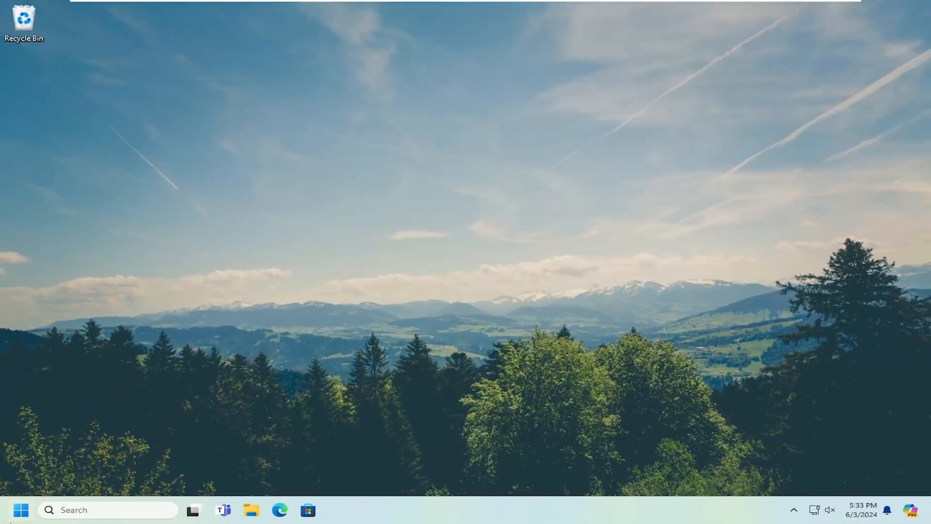
Restart Windows from the Start button's power user menu
right_click(21, 510)
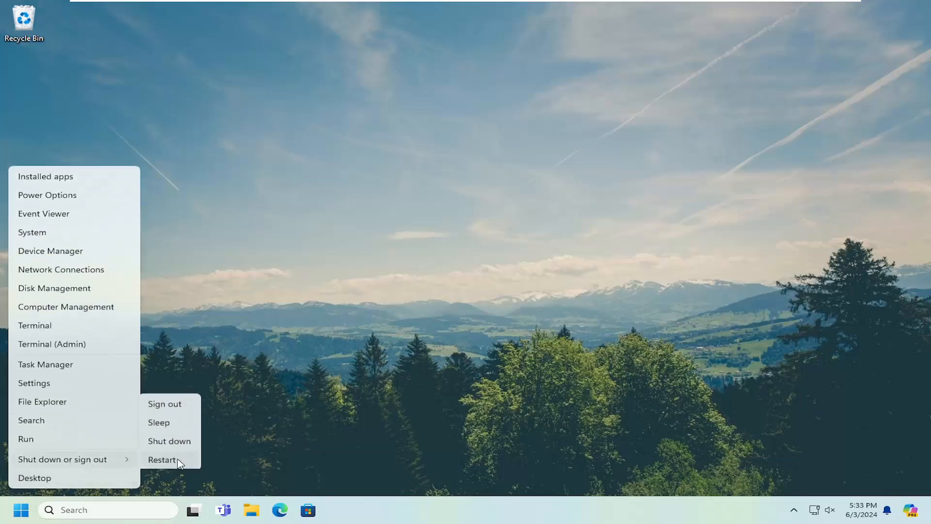
left_click(162, 460)
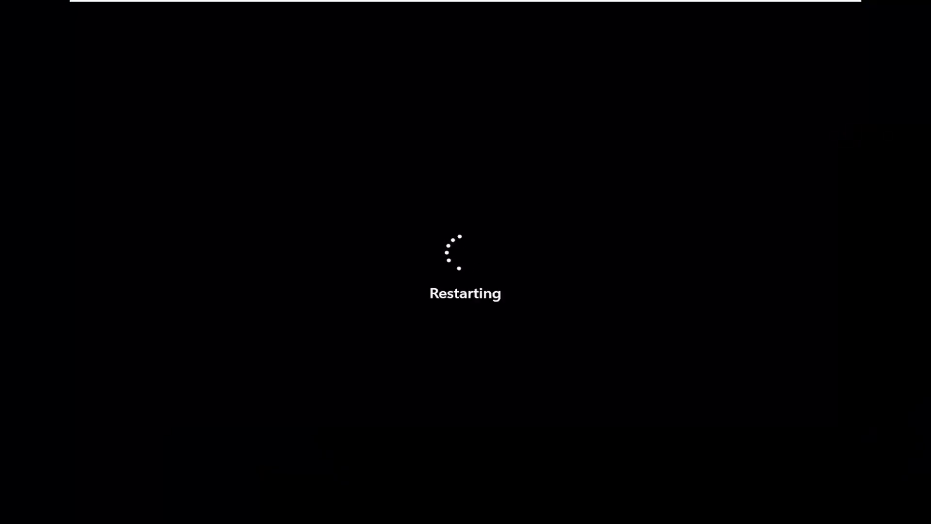